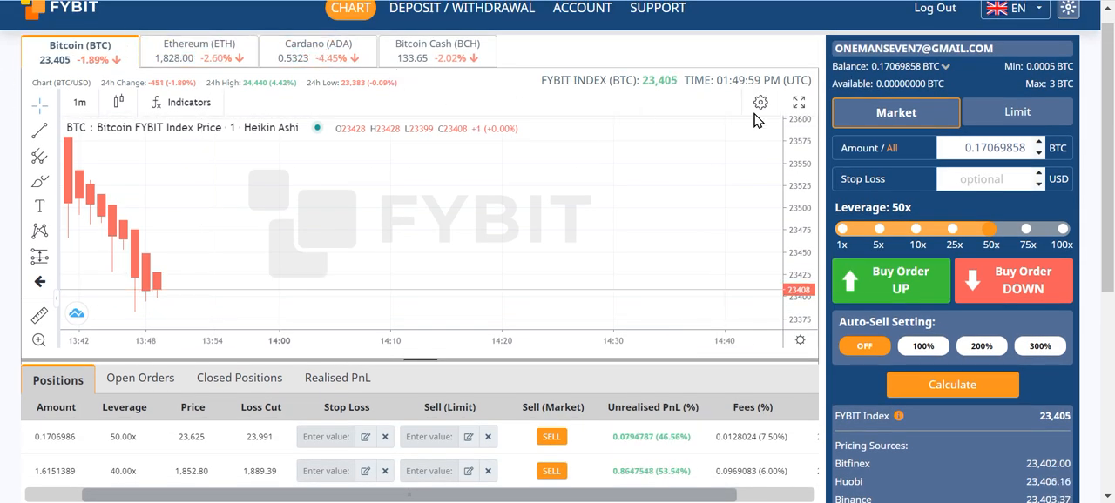
# Close the 1.61513891 ETH short at market and confirm the sell order
pyautogui.scroll(-3)
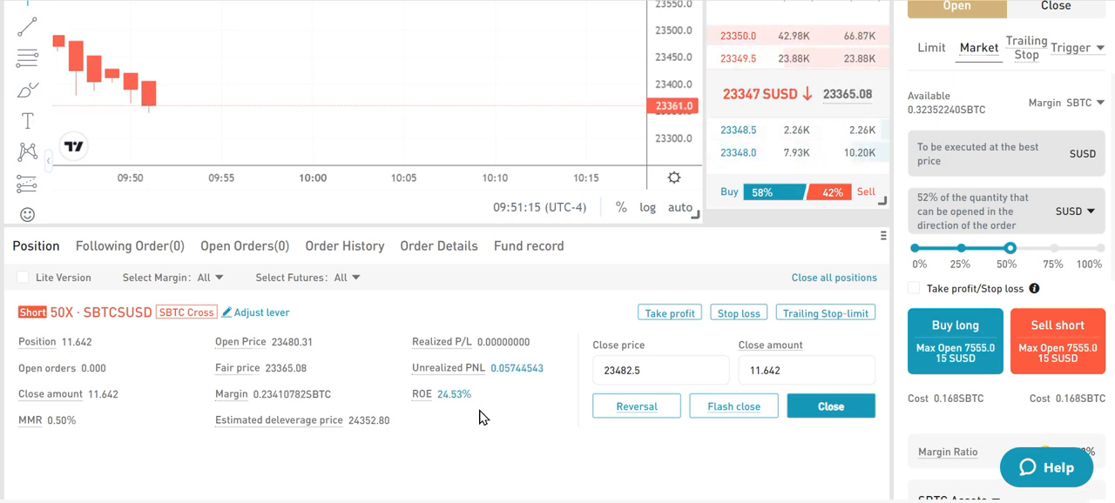
pyautogui.moveTo(551, 96)
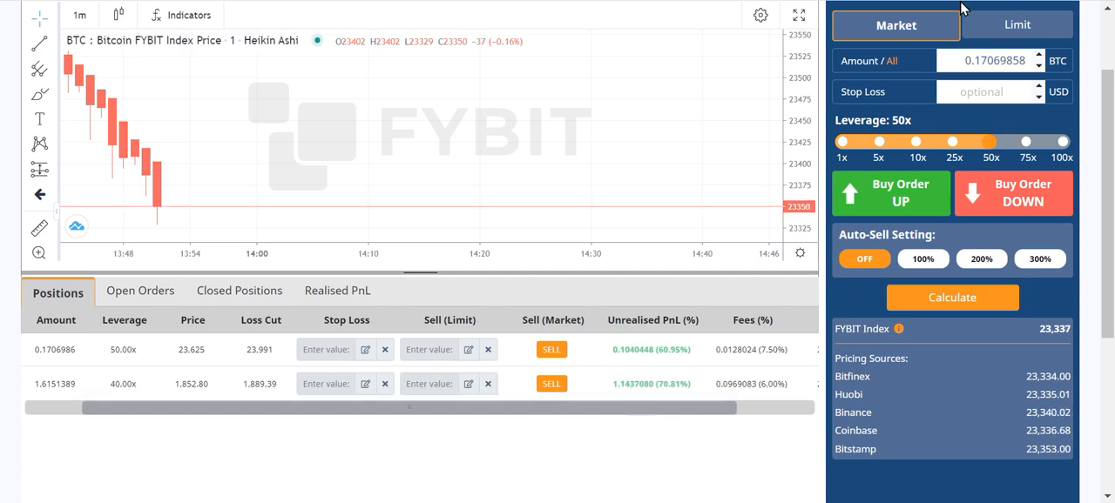
pyautogui.click(962, 7)
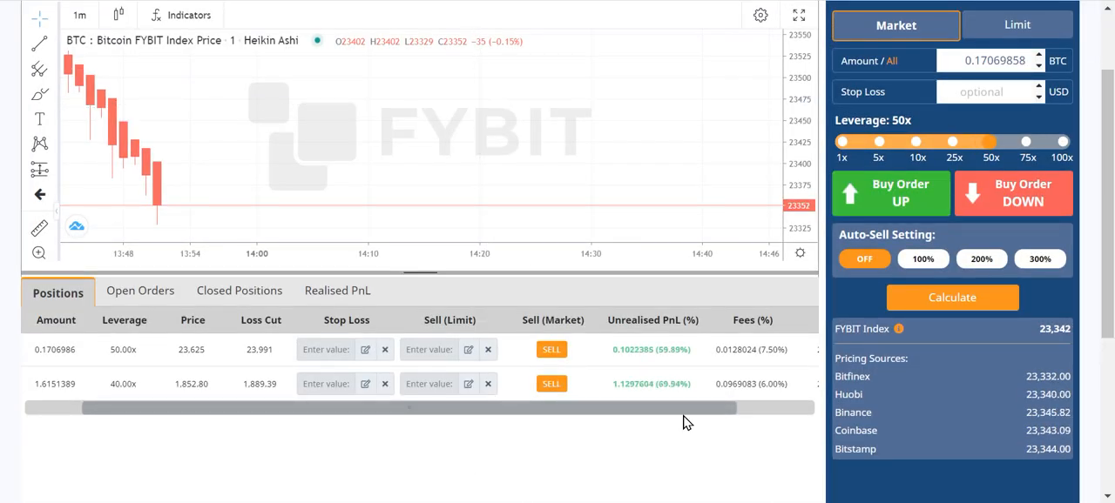
pyautogui.moveTo(713, 441)
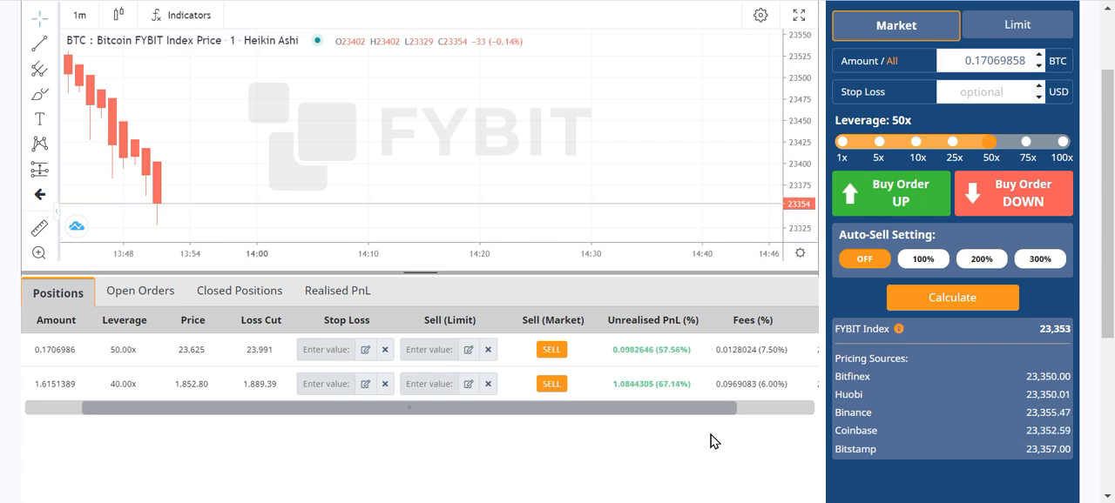
pyautogui.moveTo(677, 457)
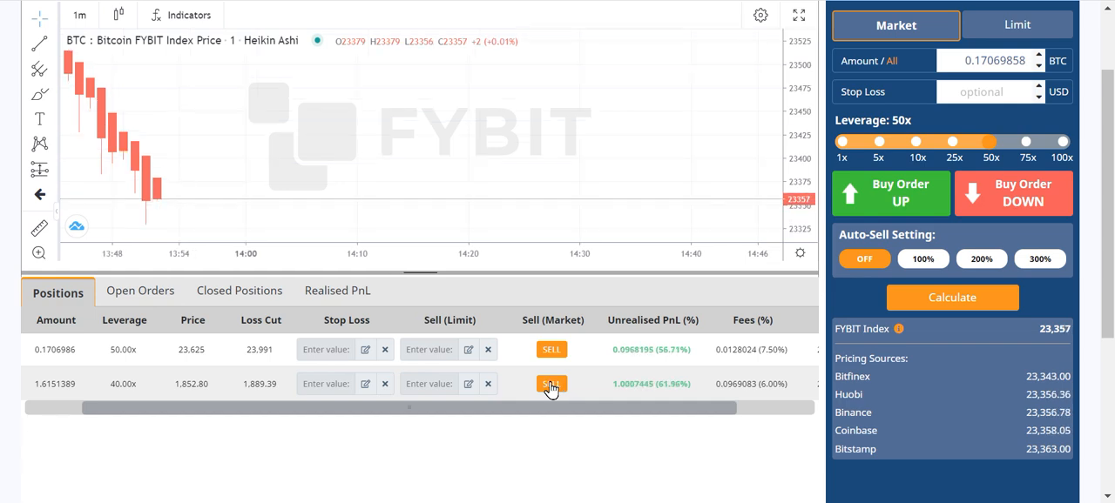
pyautogui.click(551, 385)
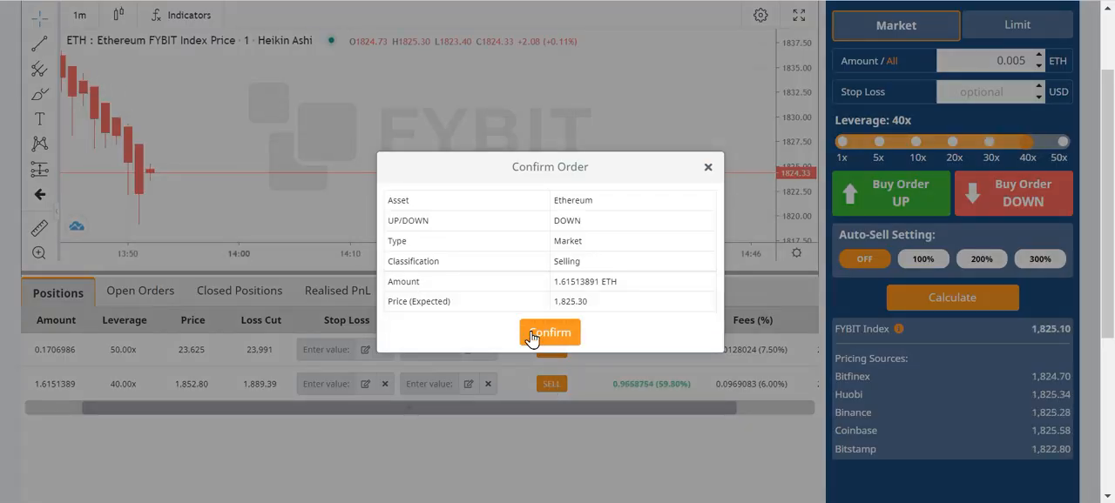
pyautogui.click(549, 333)
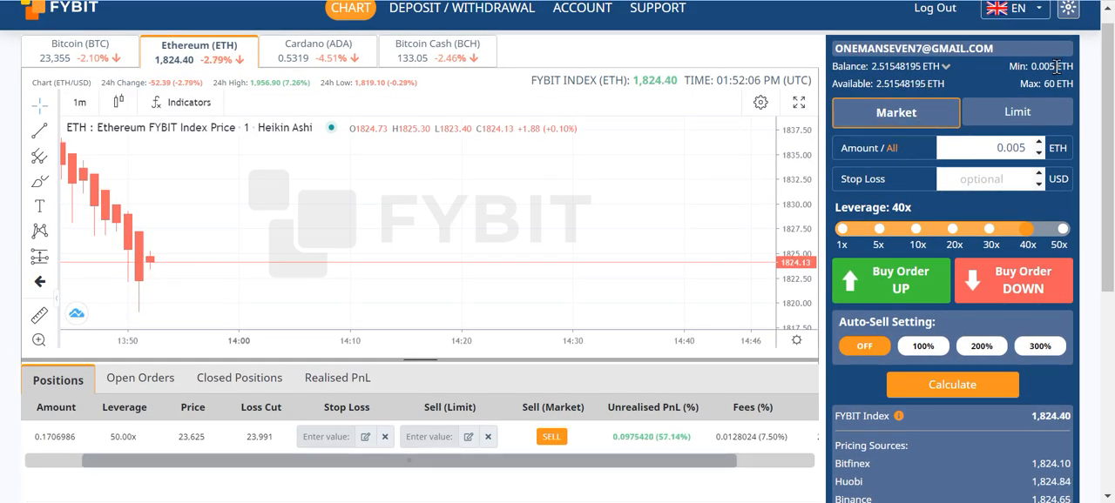
pyautogui.scroll(-3)
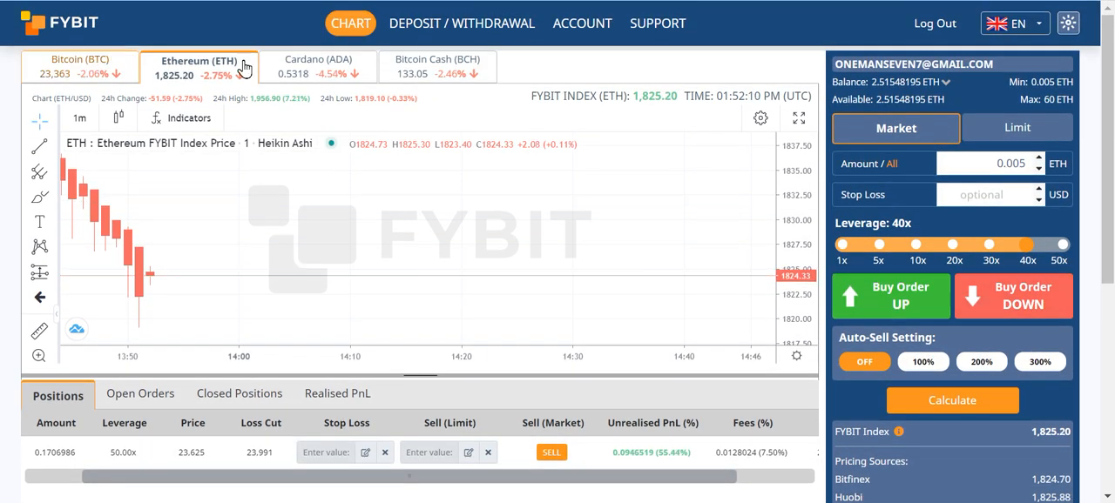
pyautogui.click(80, 66)
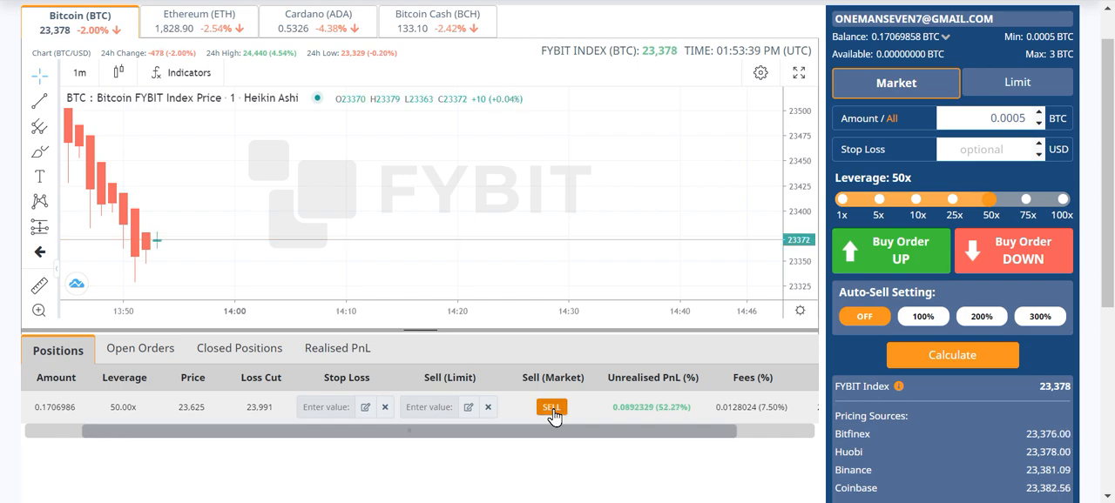
# Sell the 0.17069858 BTC position at market, confirm, and return to the Ethereum market
pyautogui.click(551, 407)
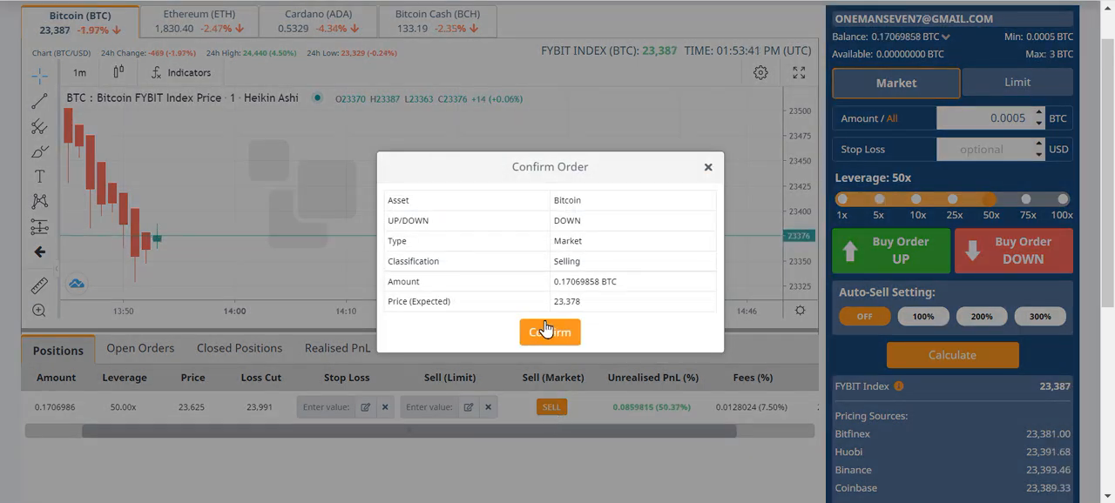
pyautogui.click(550, 332)
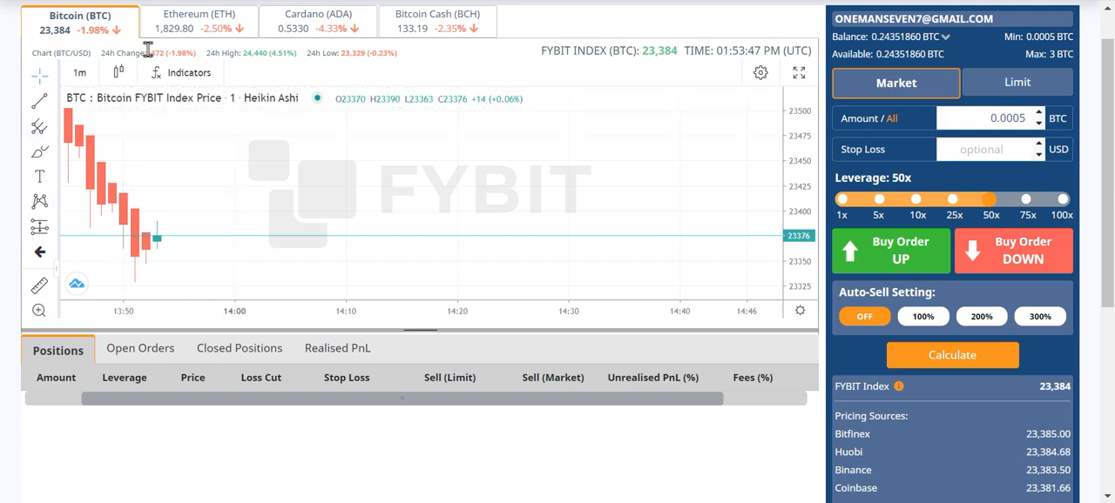
pyautogui.click(198, 20)
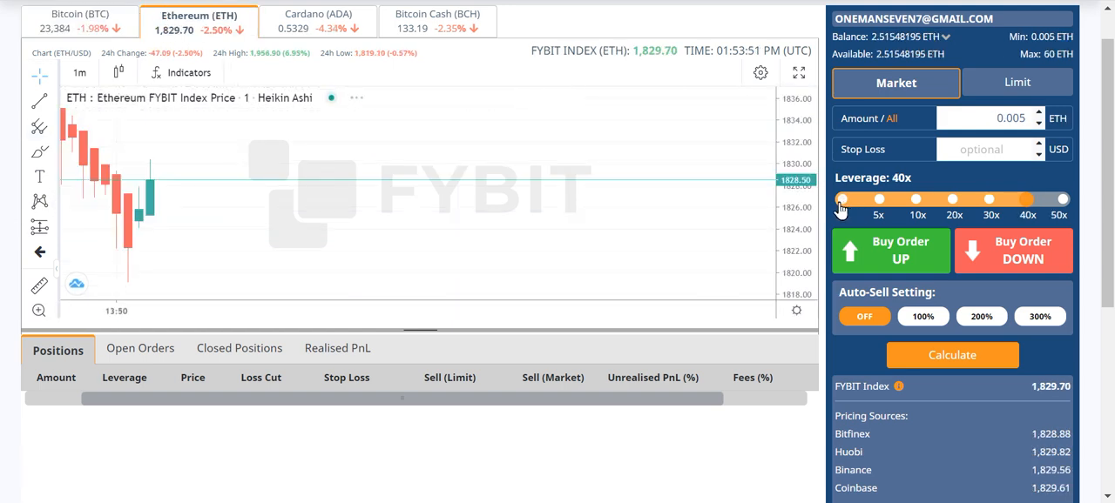
pyautogui.moveTo(129, 256)
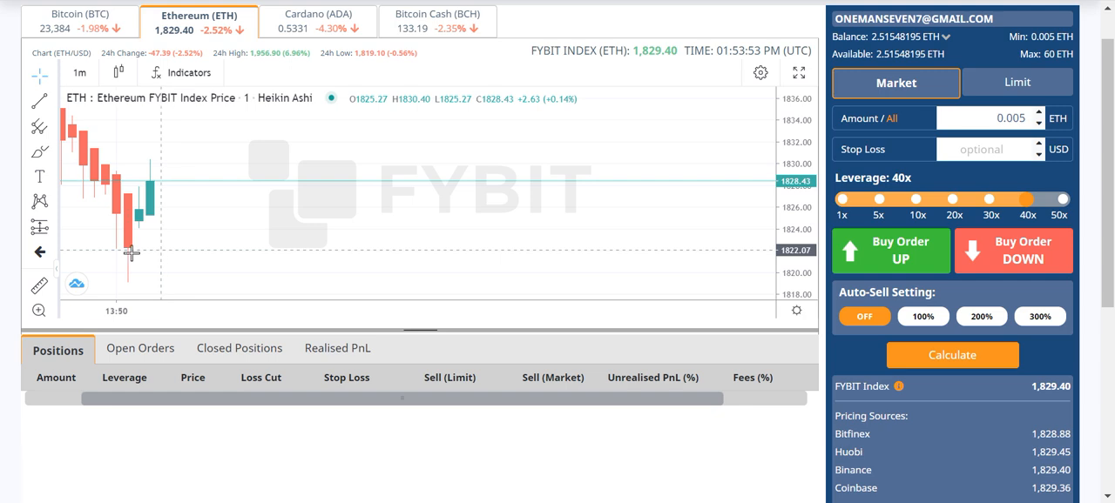